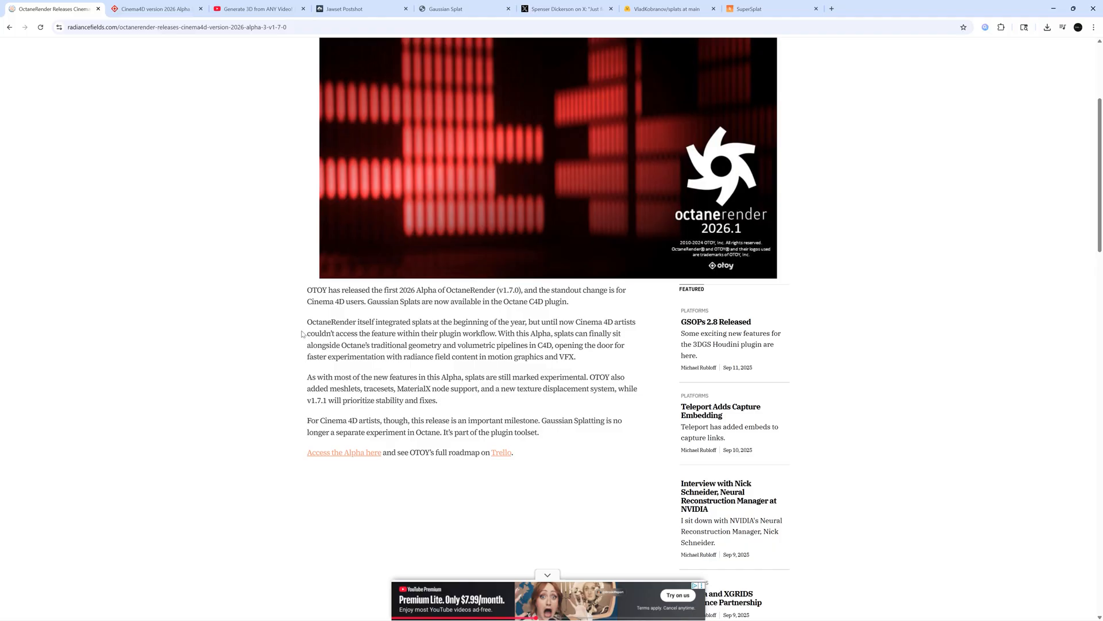
mouse_move(368, 301)
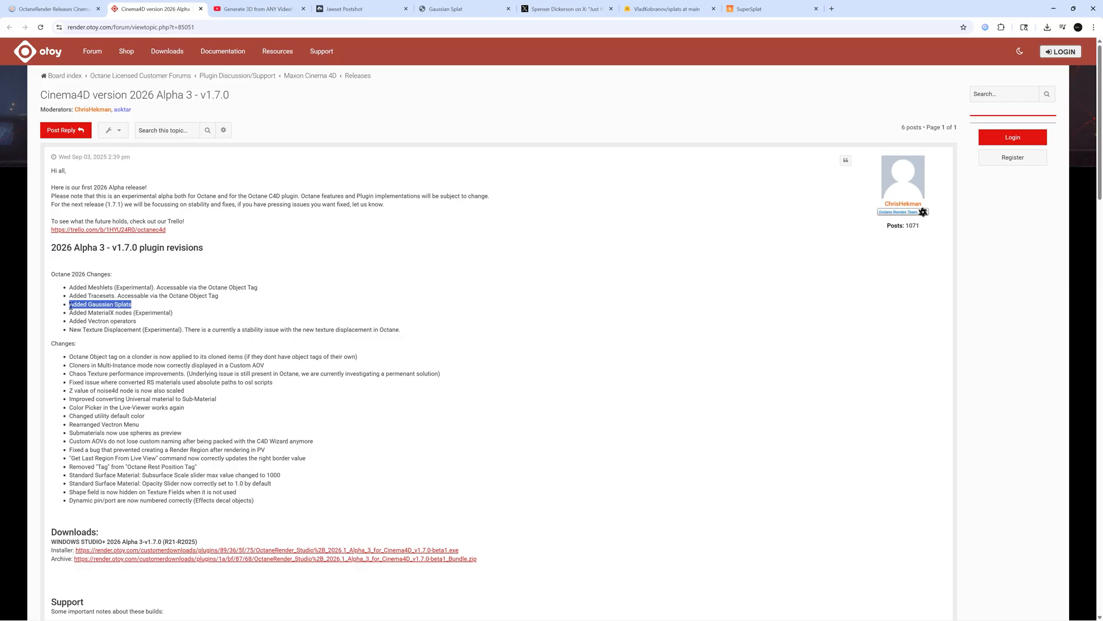
Move from the Octane Gaussian splat release notes to the Jawset Postshot homepage
left_click(257, 9)
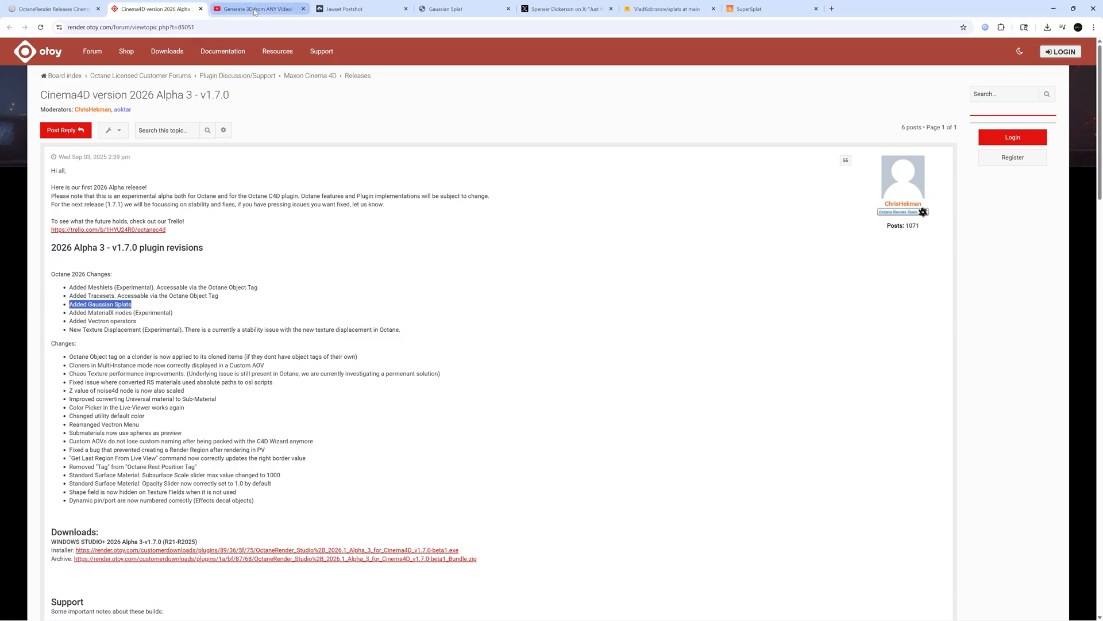
left_click(257, 9)
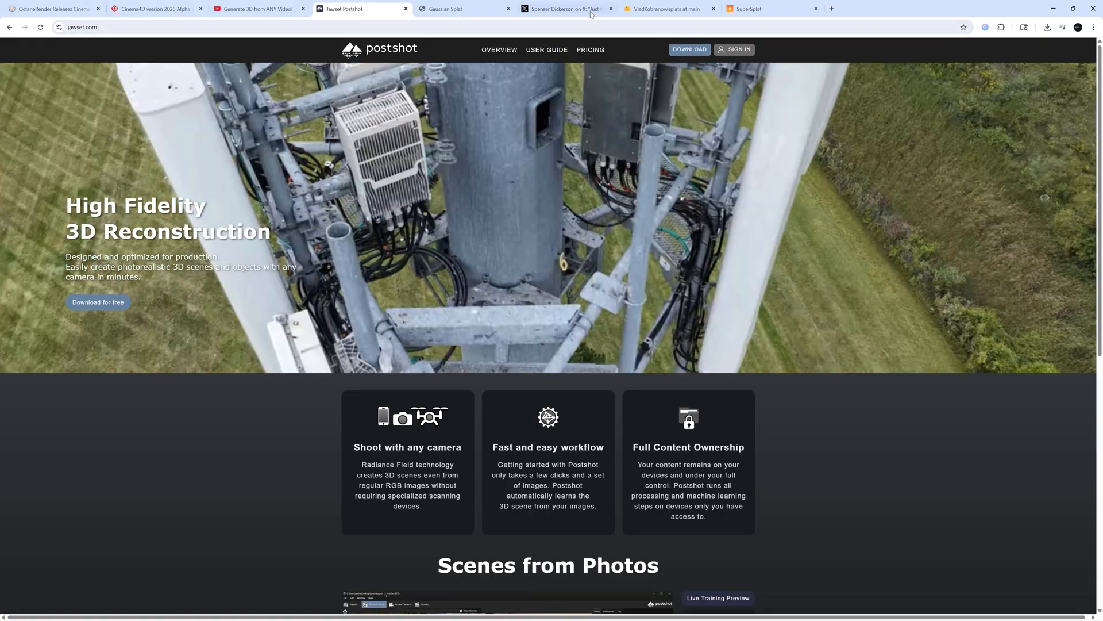
Open Spenser Dickerson's X post on the 1916 Oliver typewriter splat
left_click(567, 9)
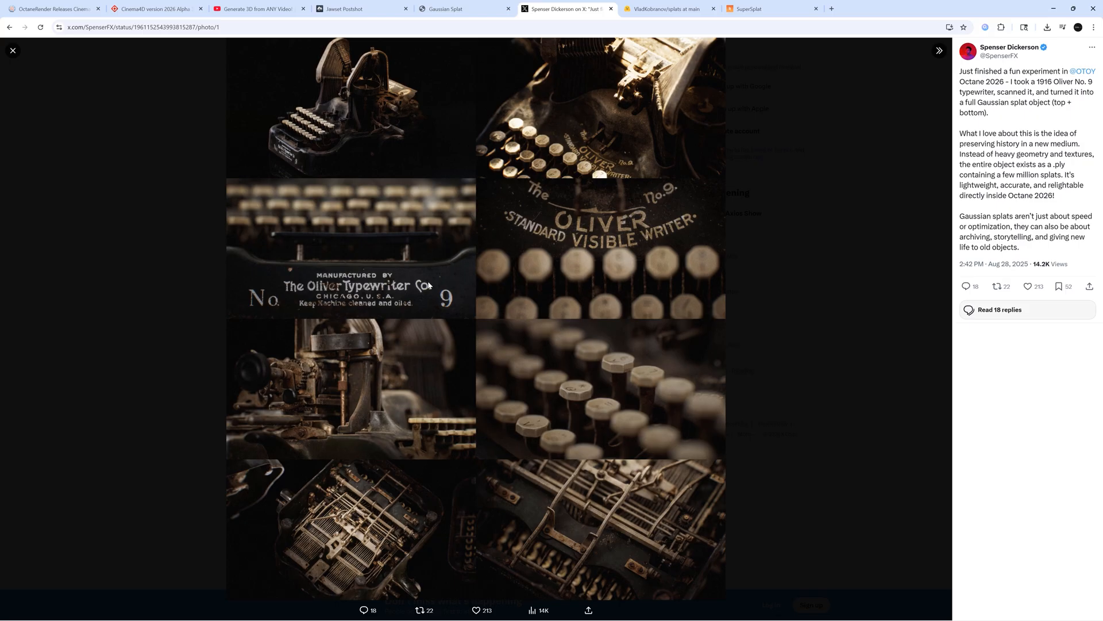
mouse_move(379, 224)
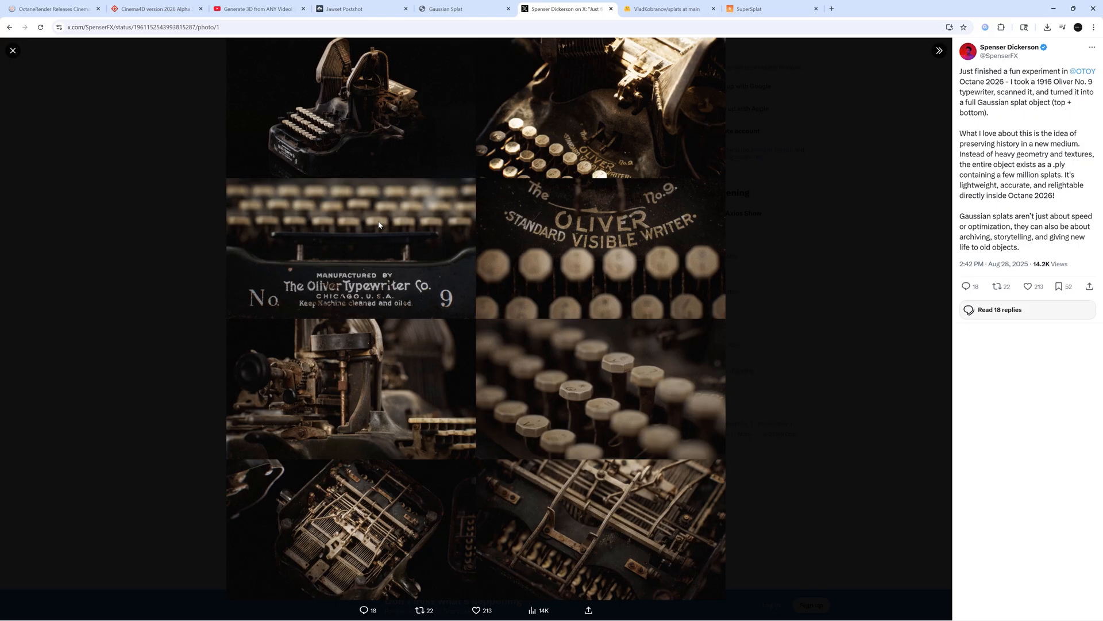
mouse_move(370, 248)
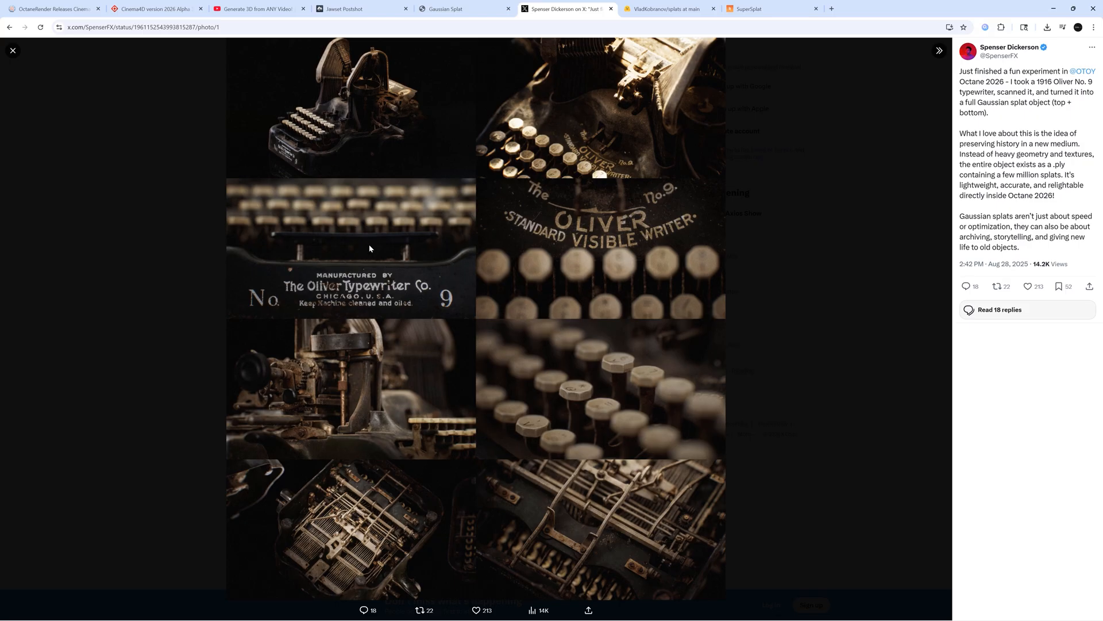
mouse_move(416, 407)
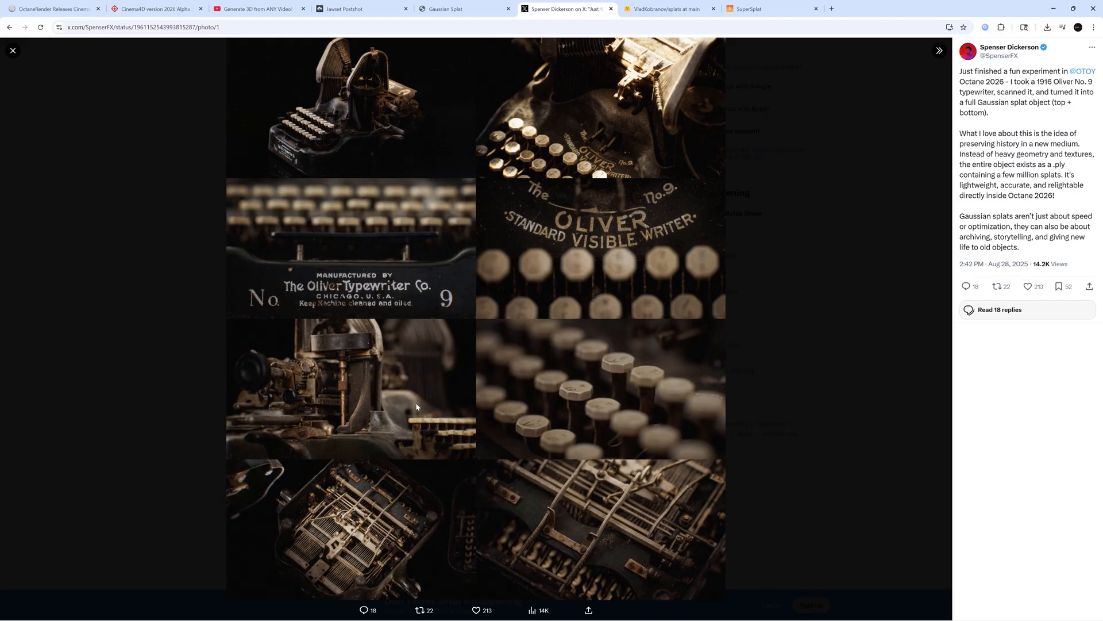
mouse_move(484, 412)
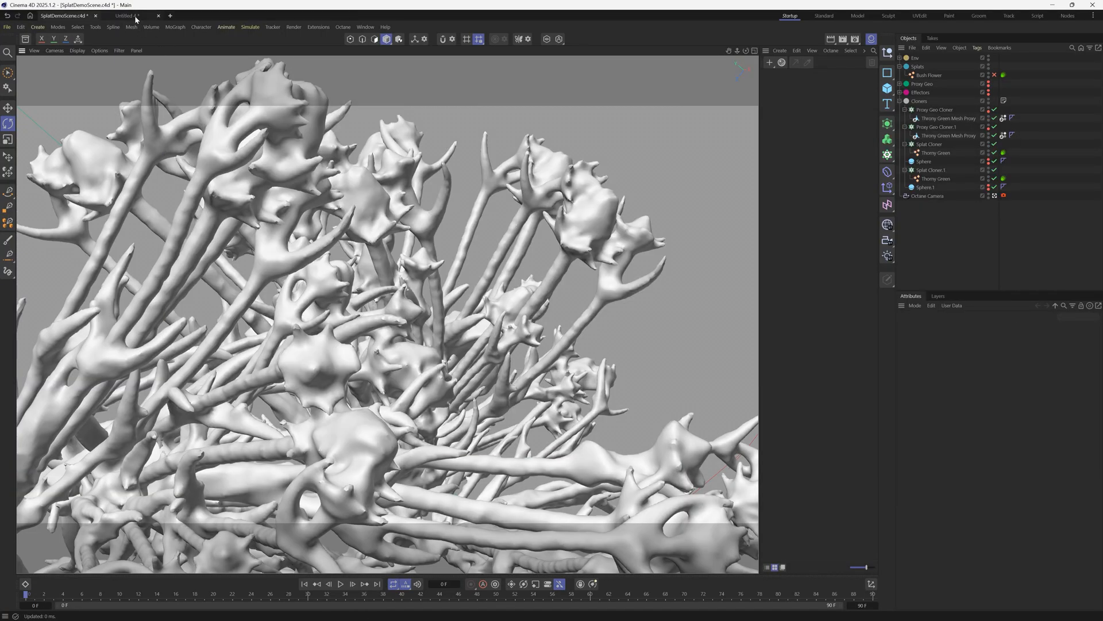
In Untitled 4, add an Octane Gaussian Splat from the Live Viewer's Objects menu
left_click(127, 15)
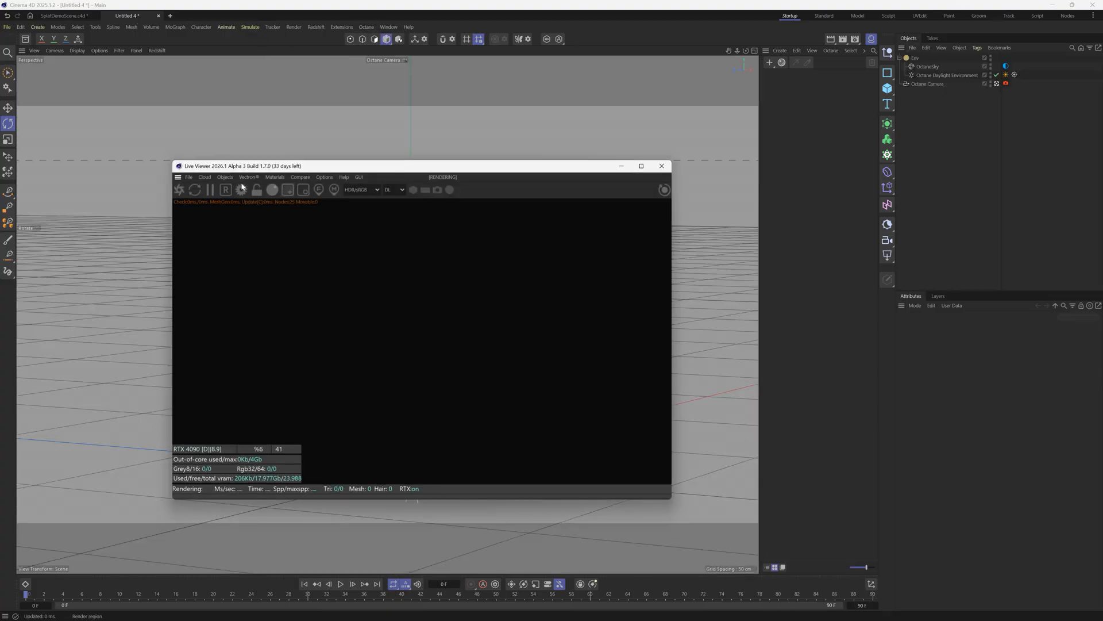
left_click(174, 154)
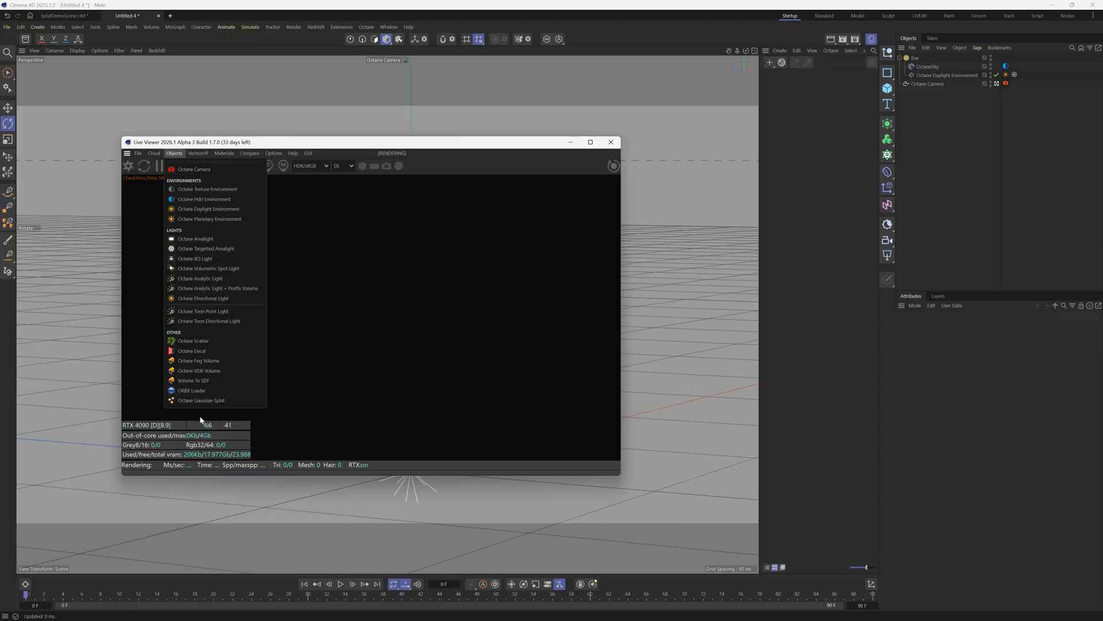
mouse_move(200, 400)
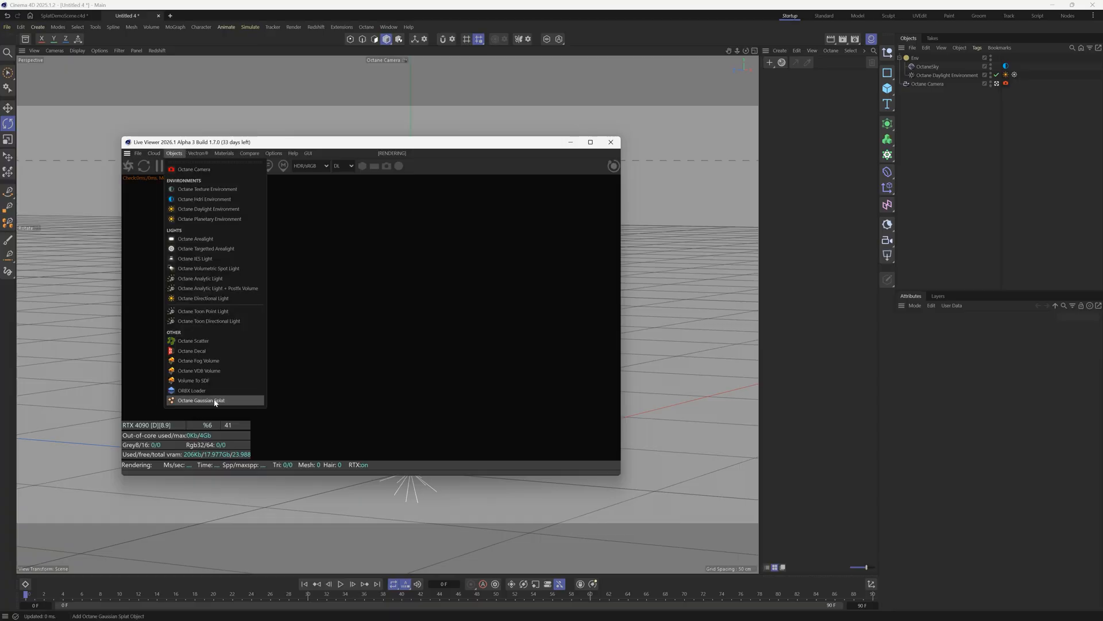
left_click(200, 400)
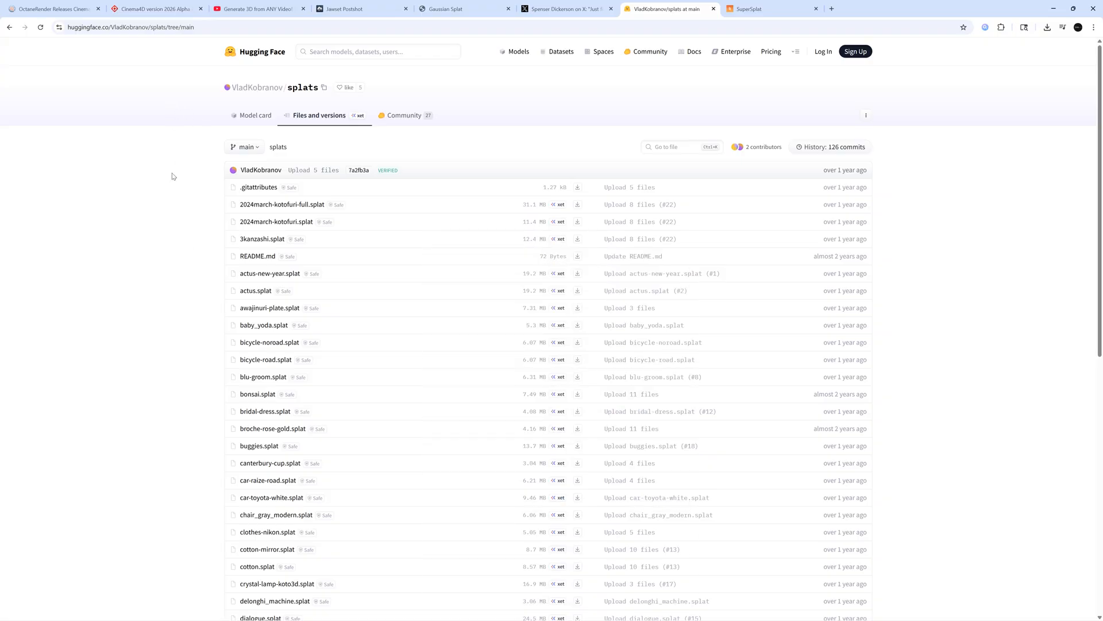
Find baby_yoda.splat by searching 'yoda' in the Hugging Face splats repository and download it
left_click(130, 27)
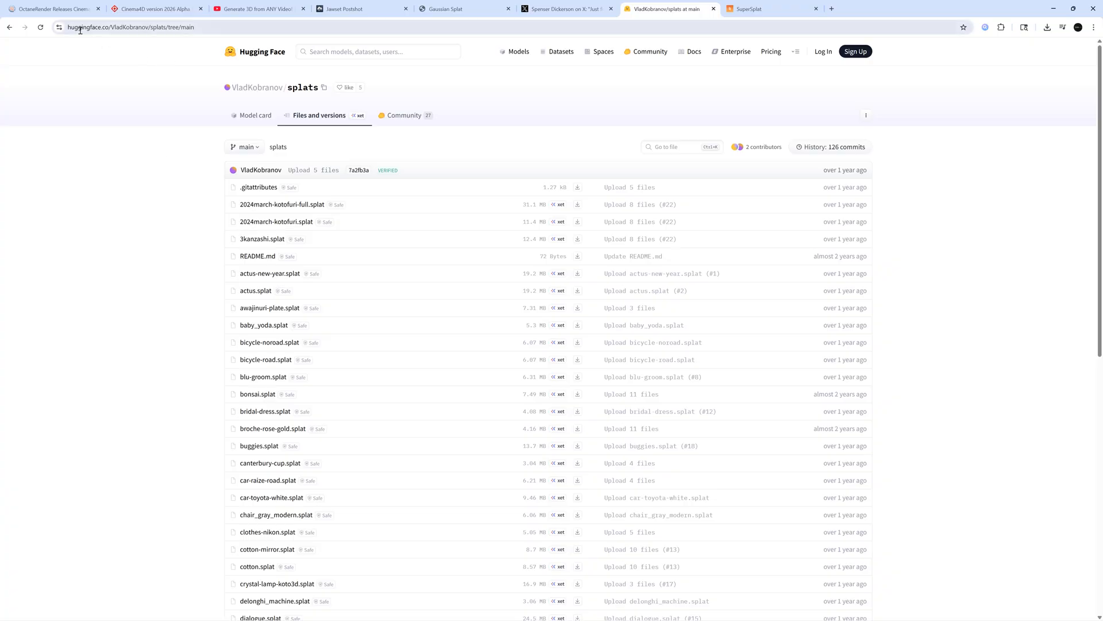
scroll("down", 3)
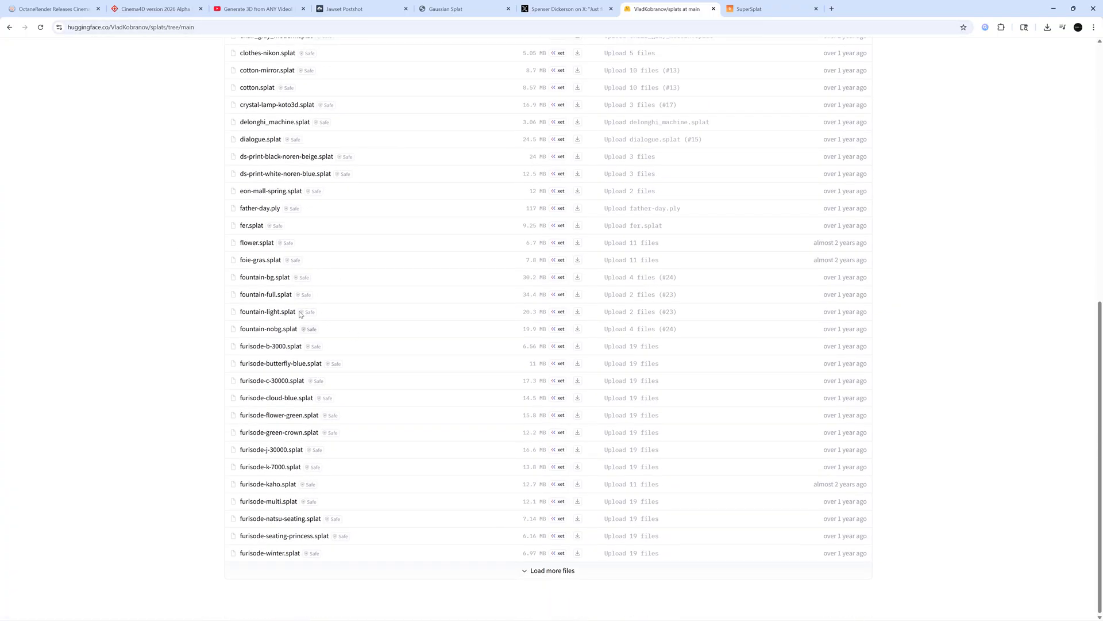
left_click(552, 570)
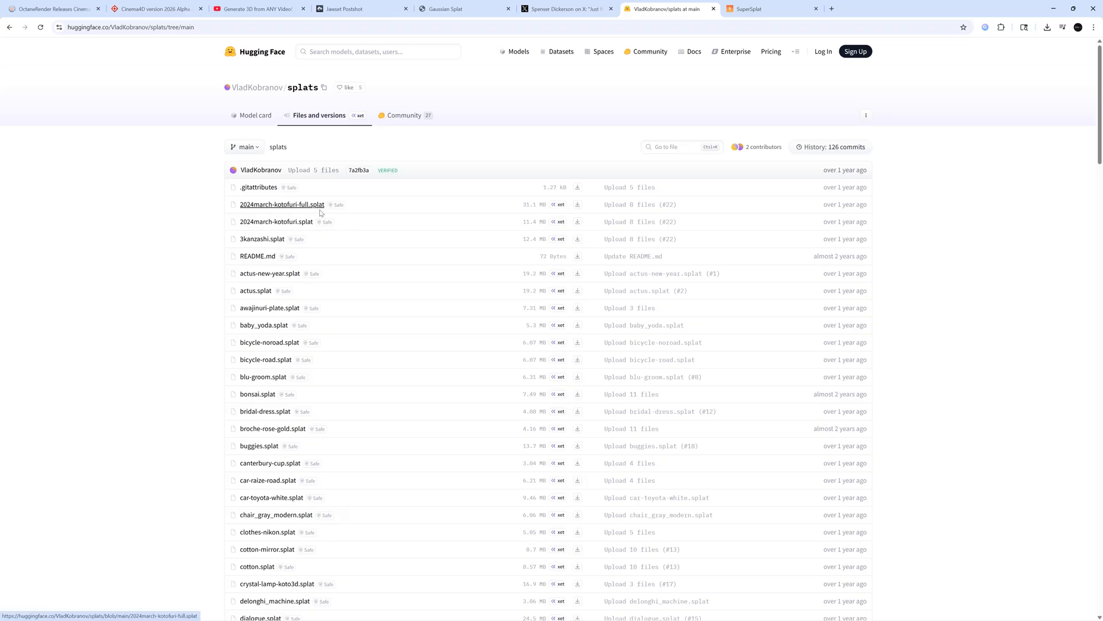
mouse_move(939, 161)
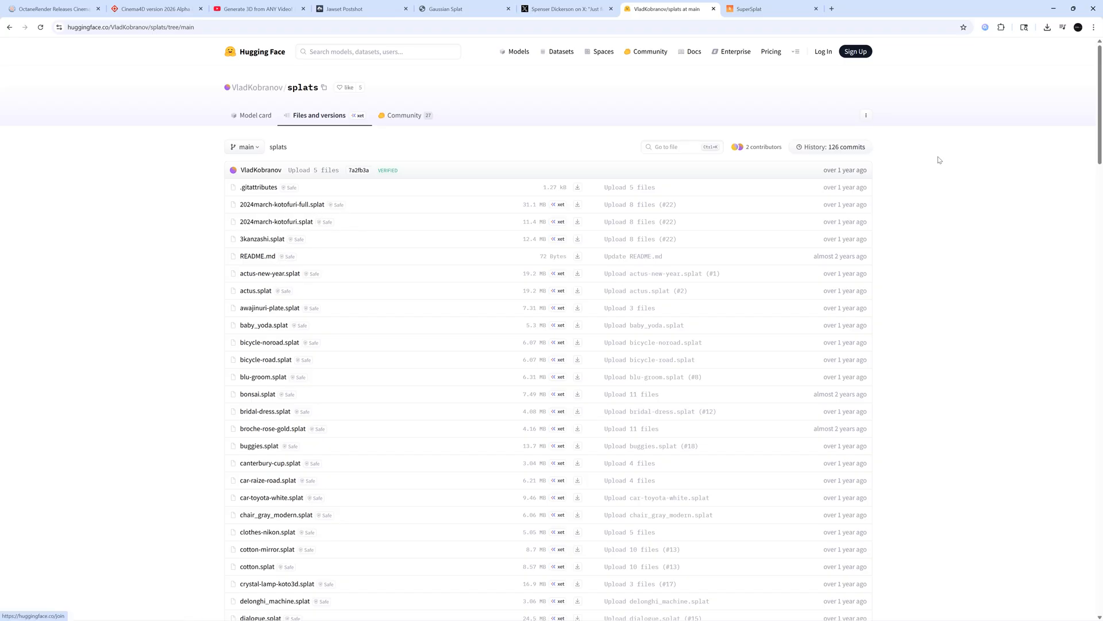
left_click(681, 146)
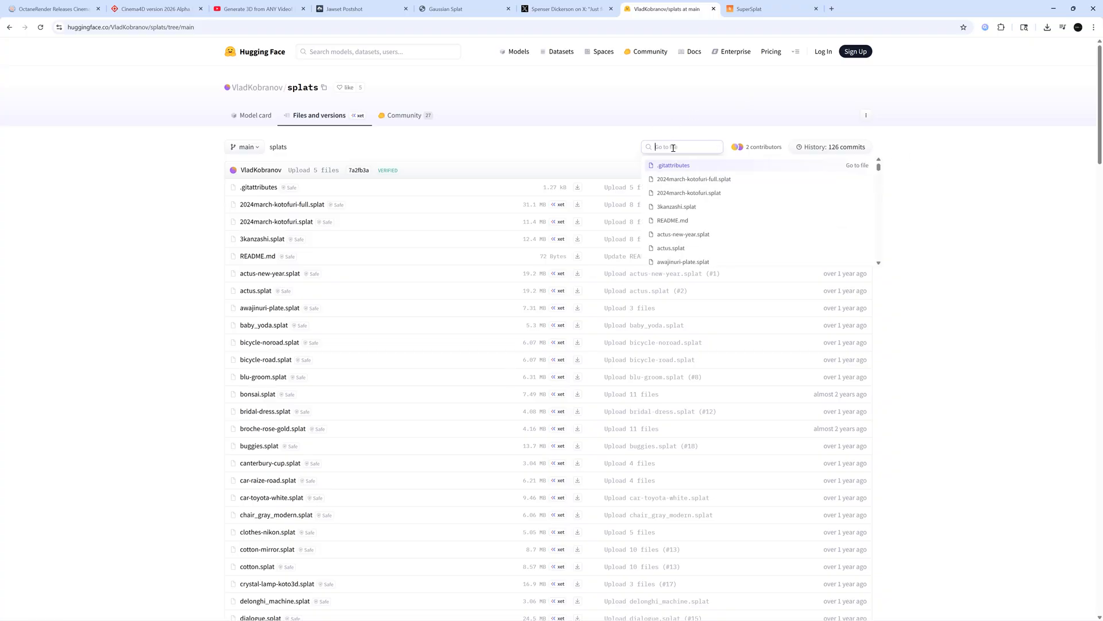
type("yoda")
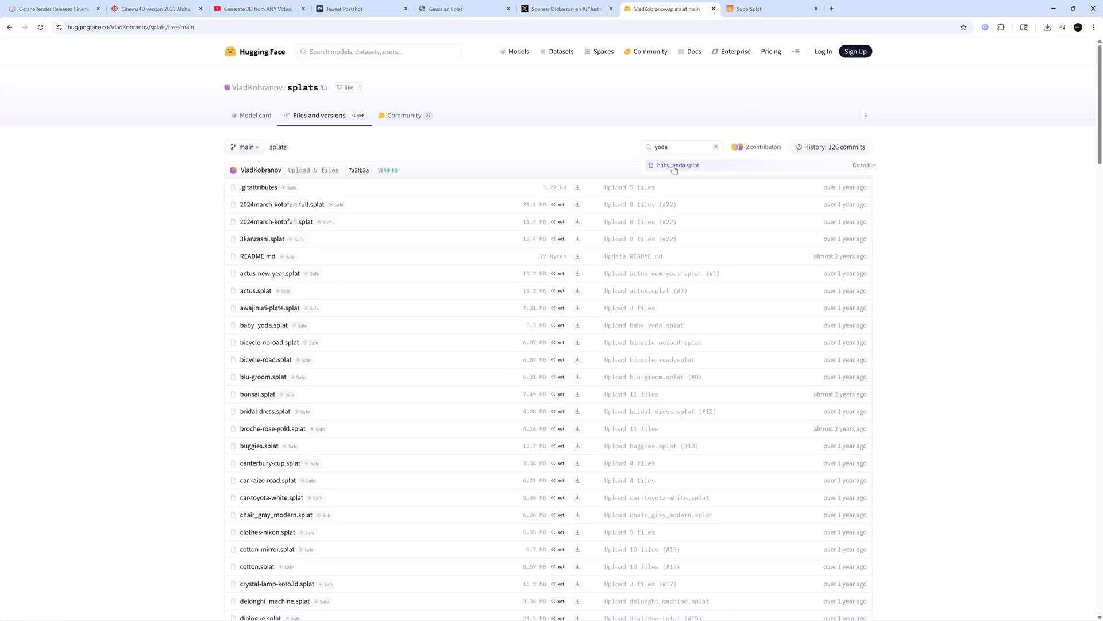
left_click(676, 165)
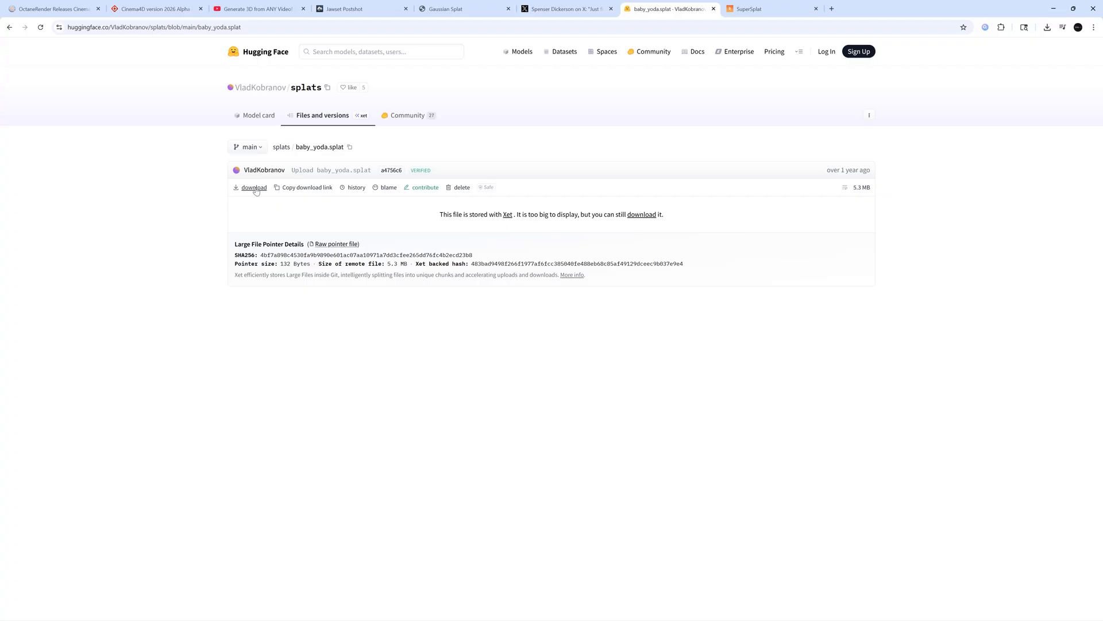
left_click(252, 188)
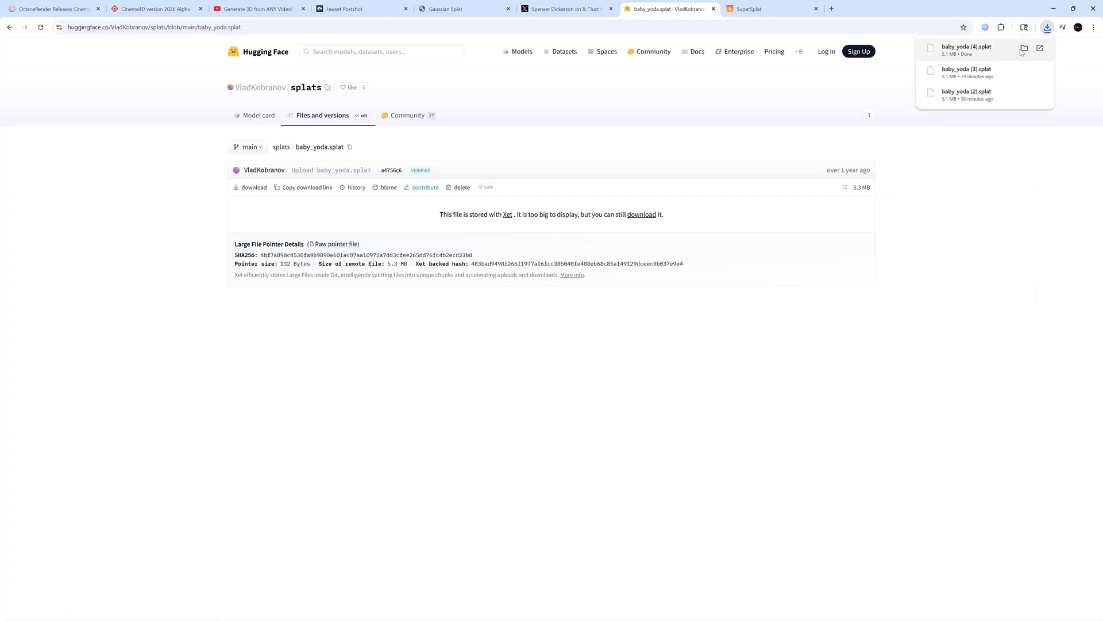
left_click(768, 8)
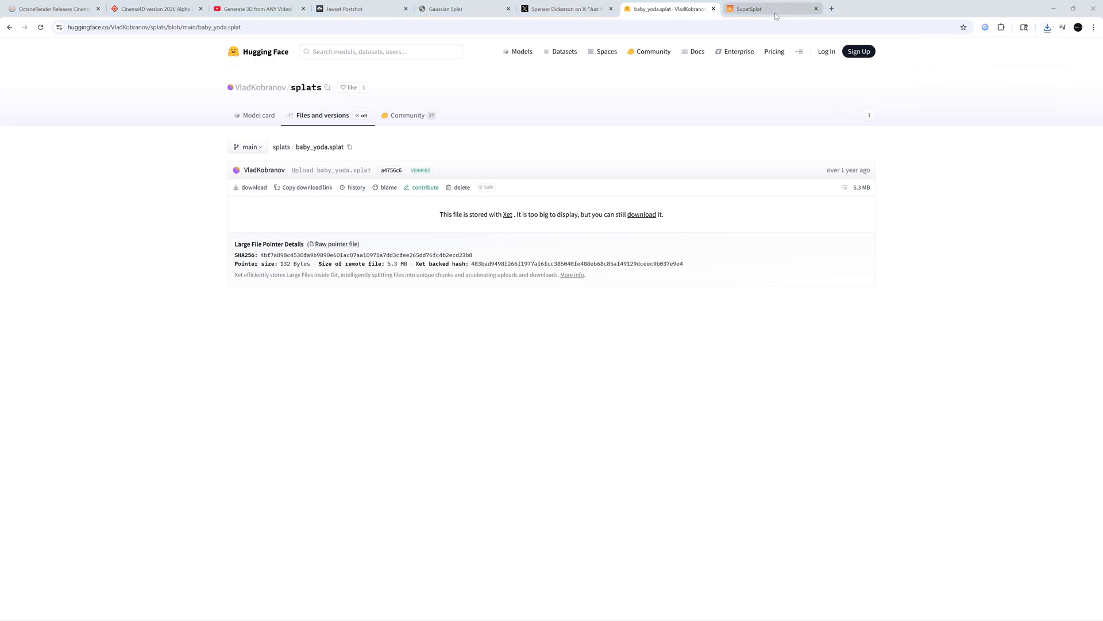
left_click(767, 9)
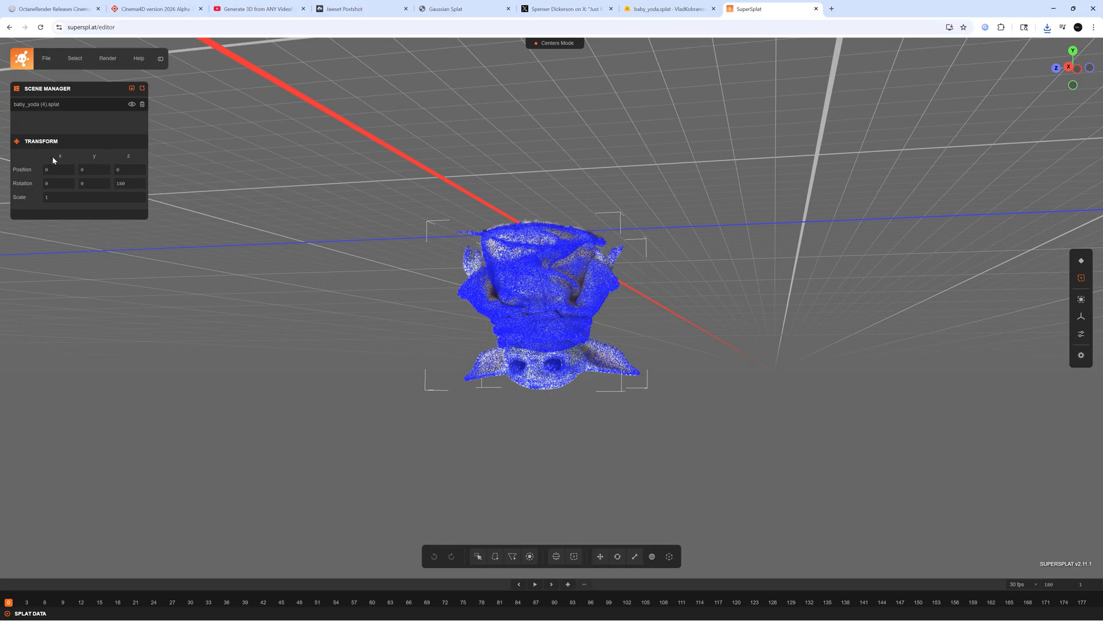
Export the baby_yoda splat from SuperSplat as a PLY (.ply) file
left_click(46, 57)
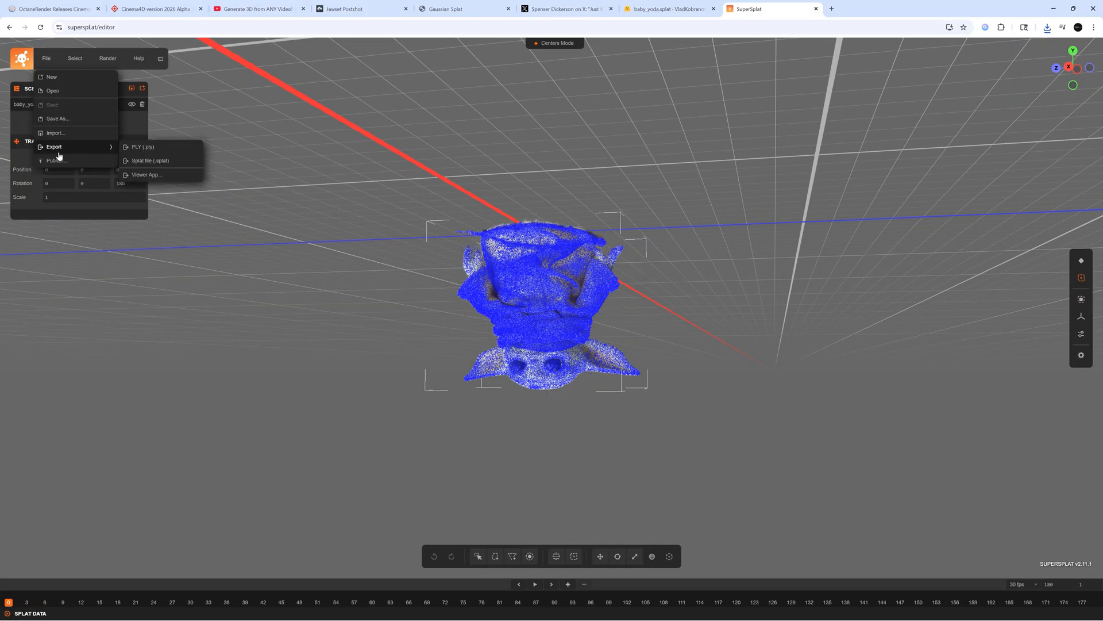
left_click(142, 147)
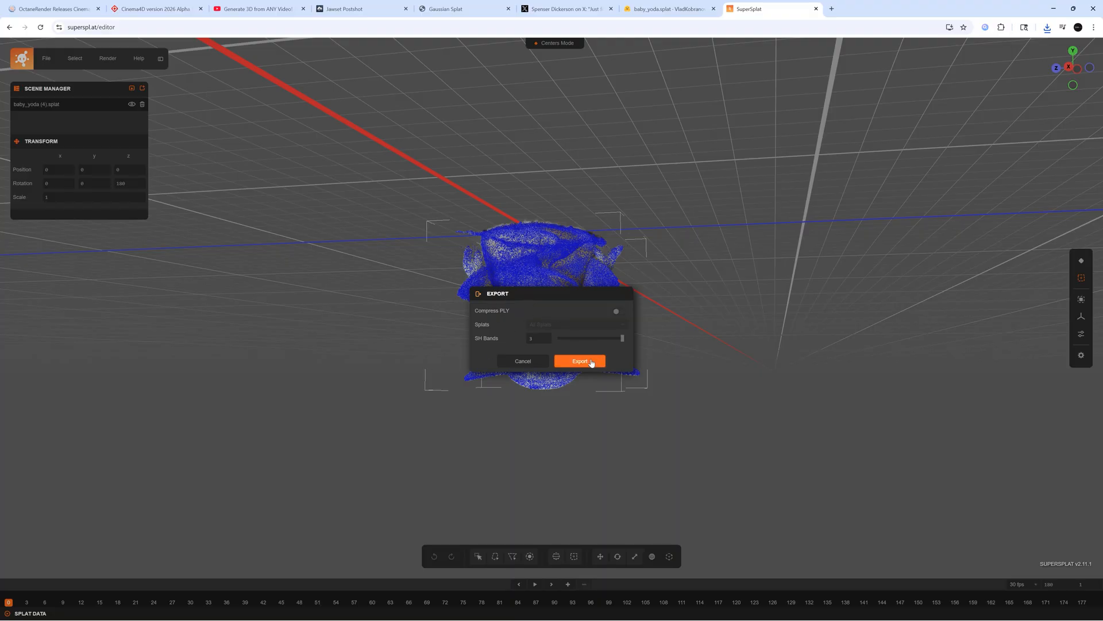
left_click(580, 361)
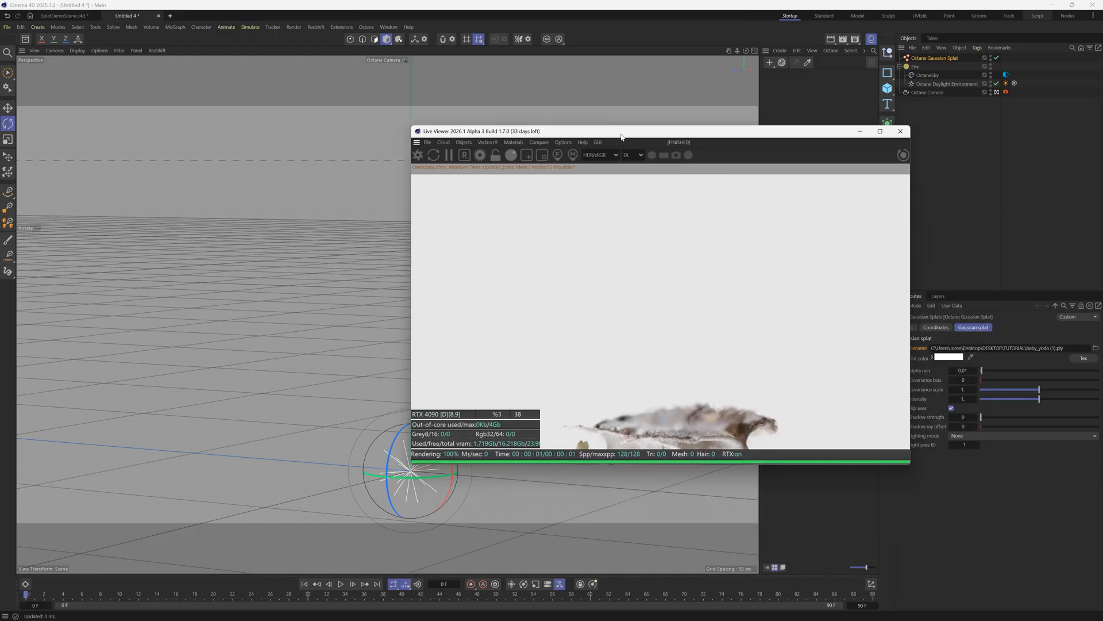
Move the Live Viewer aside and uncheck Flip axes on the Octane Gaussian Splat
left_click_drag(619, 132, 752, 260)
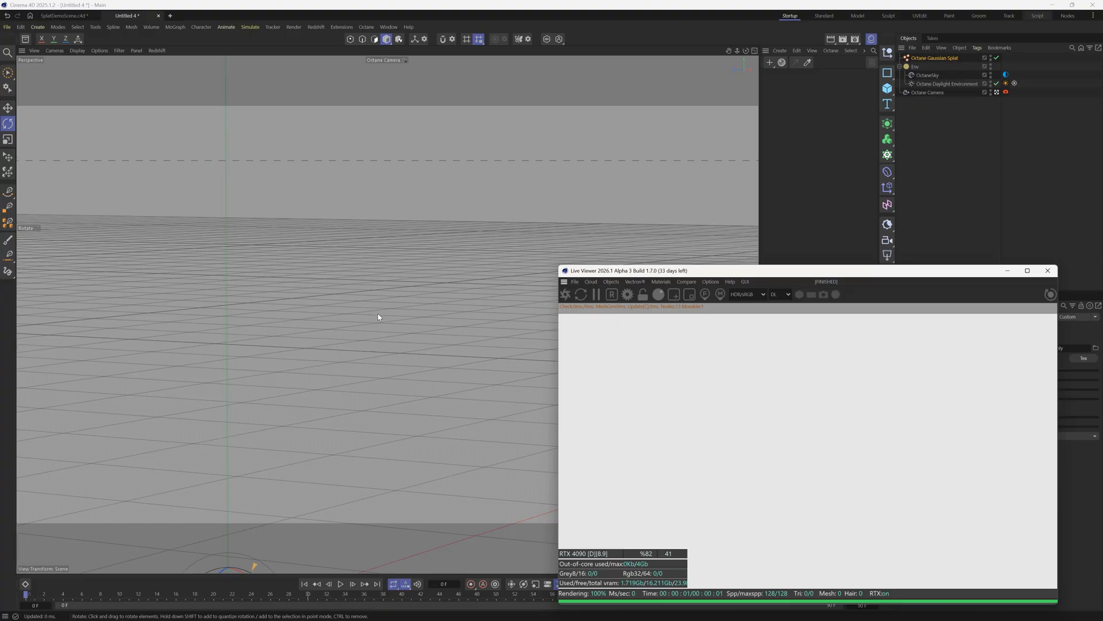
mouse_move(339, 354)
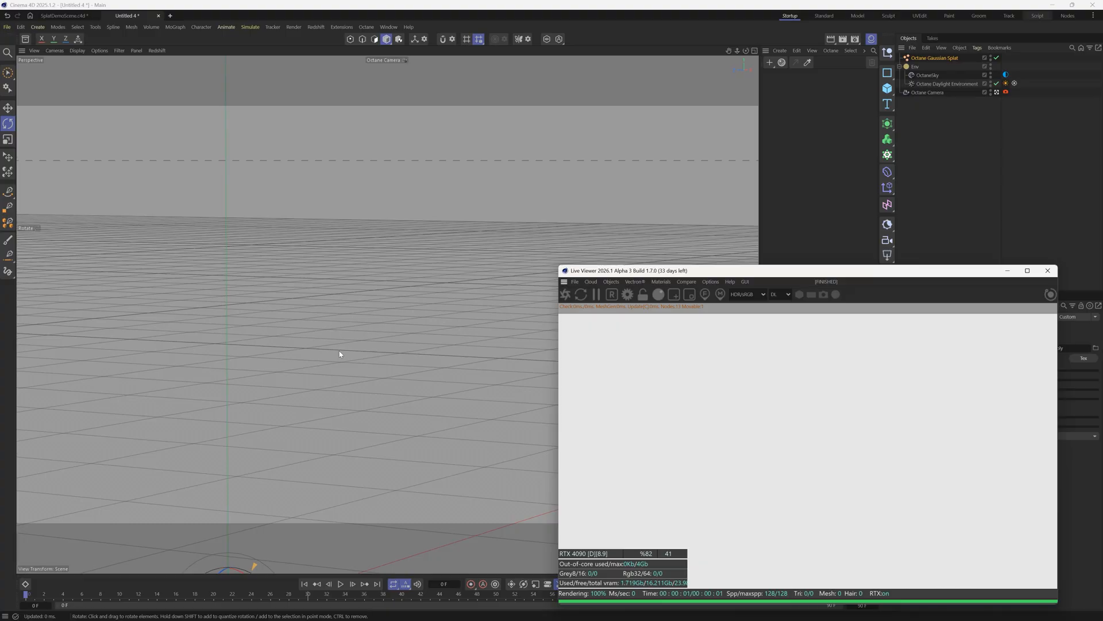
mouse_move(358, 228)
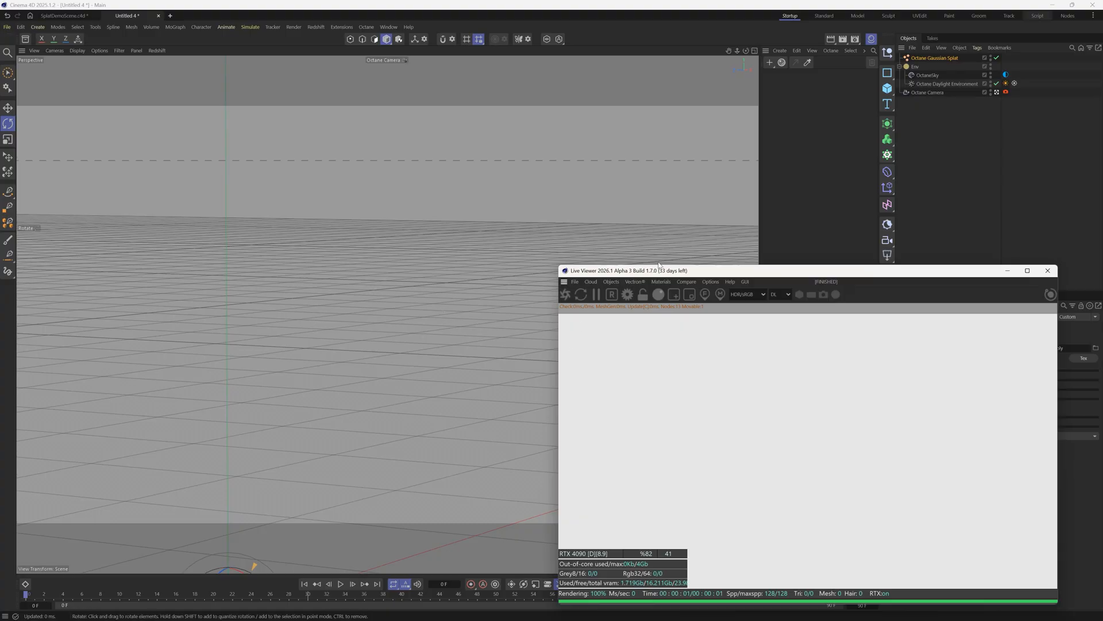
left_click_drag(661, 270, 661, 248)
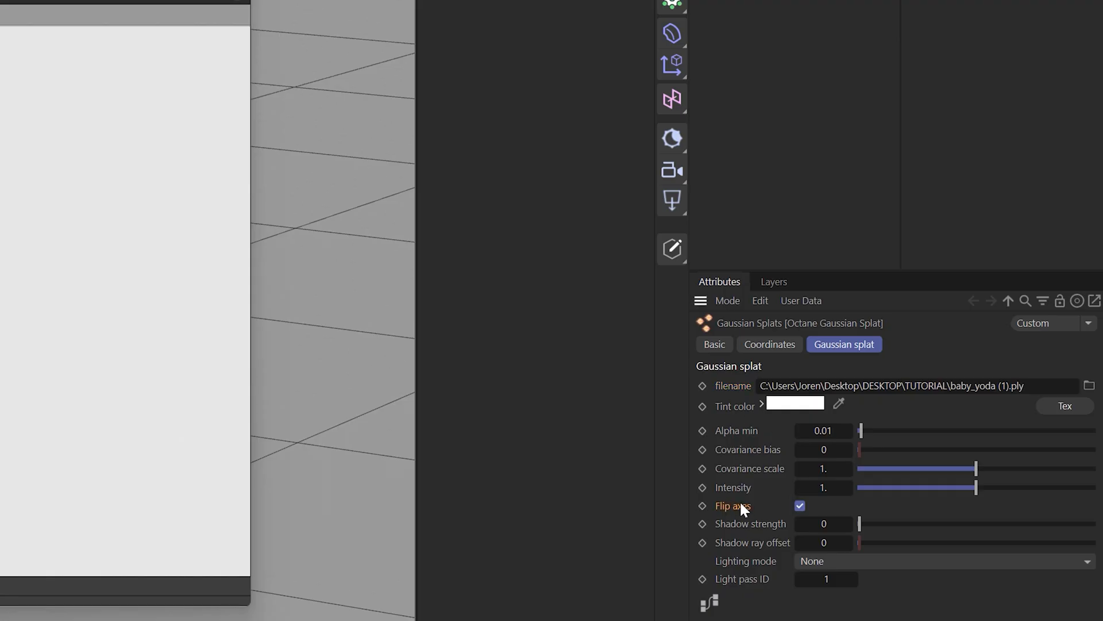
left_click(800, 506)
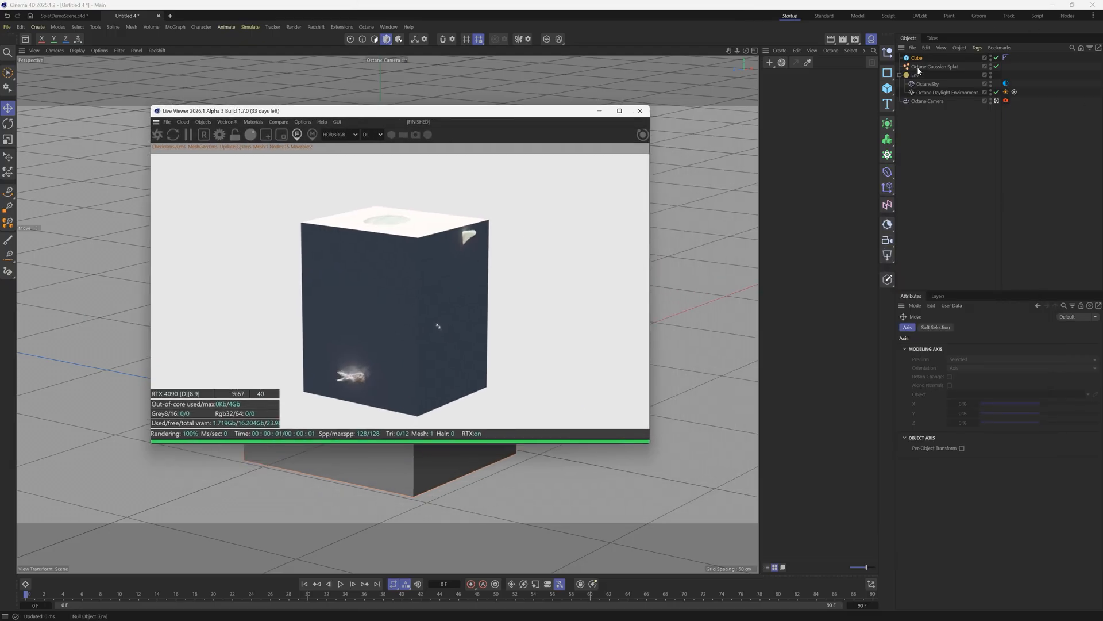
Give the splat Power and color lighting, intensity 0.2, shadow strength ~0.73, small ray offset
left_click(934, 66)
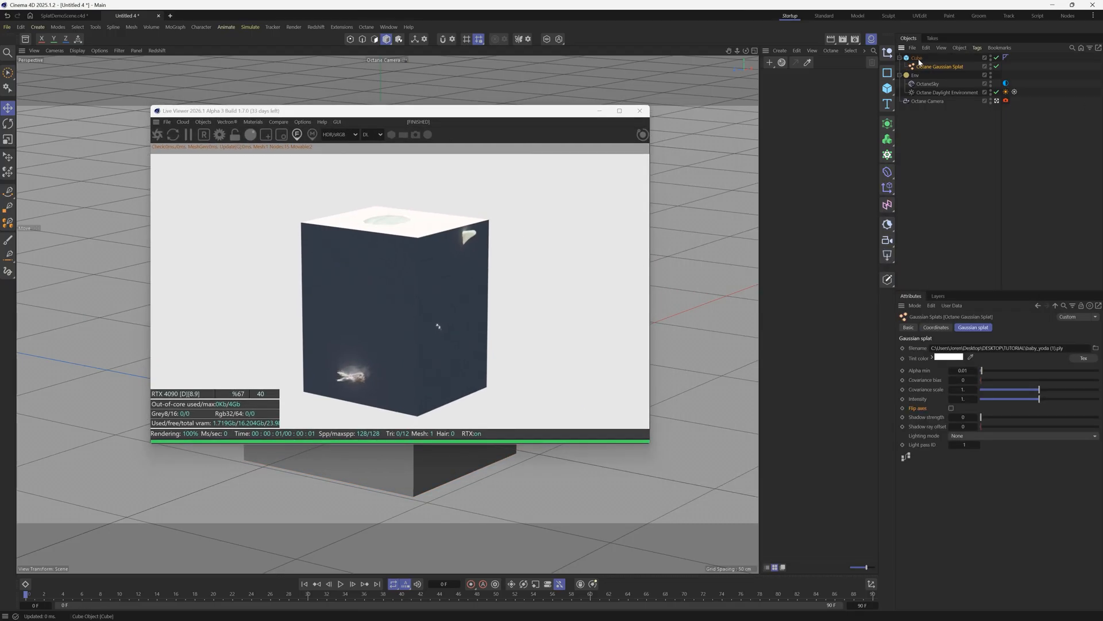
left_click(917, 58)
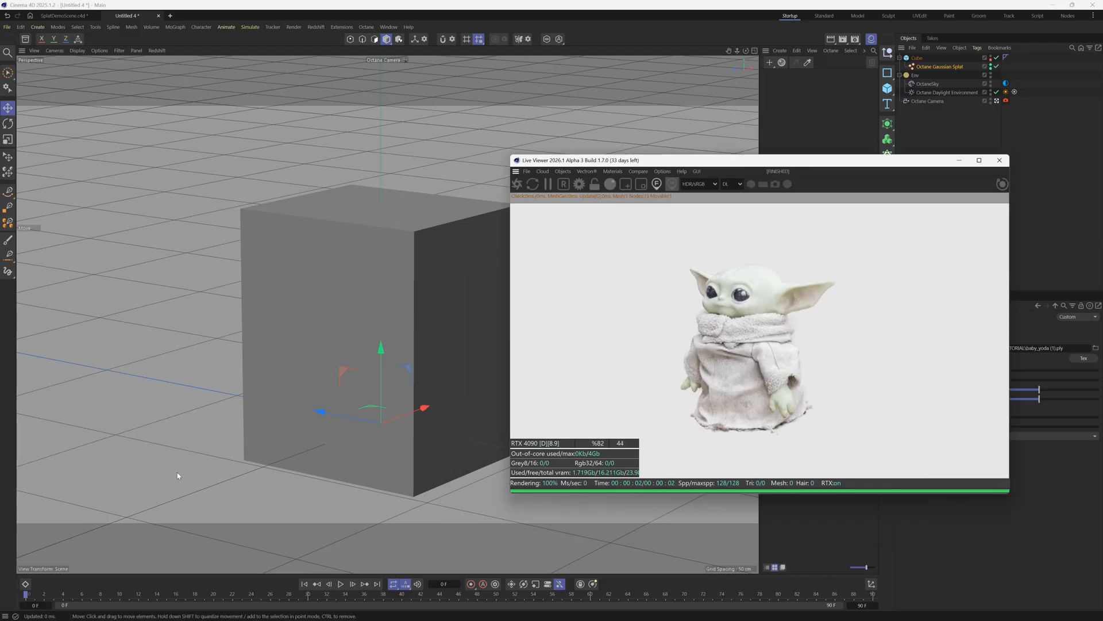
mouse_move(746, 322)
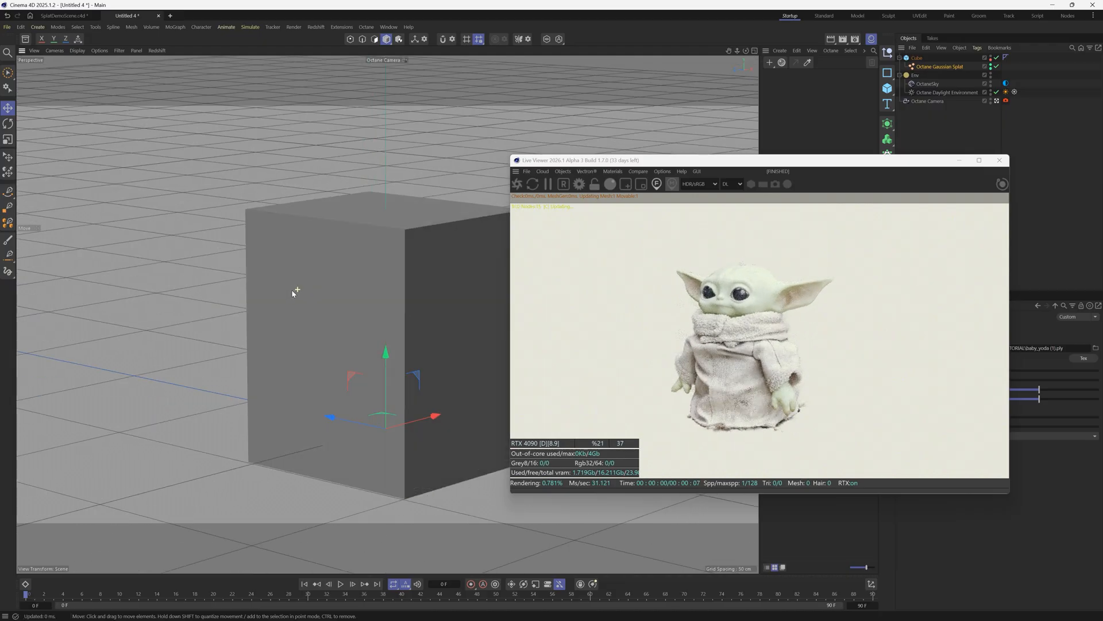
left_click(8, 124)
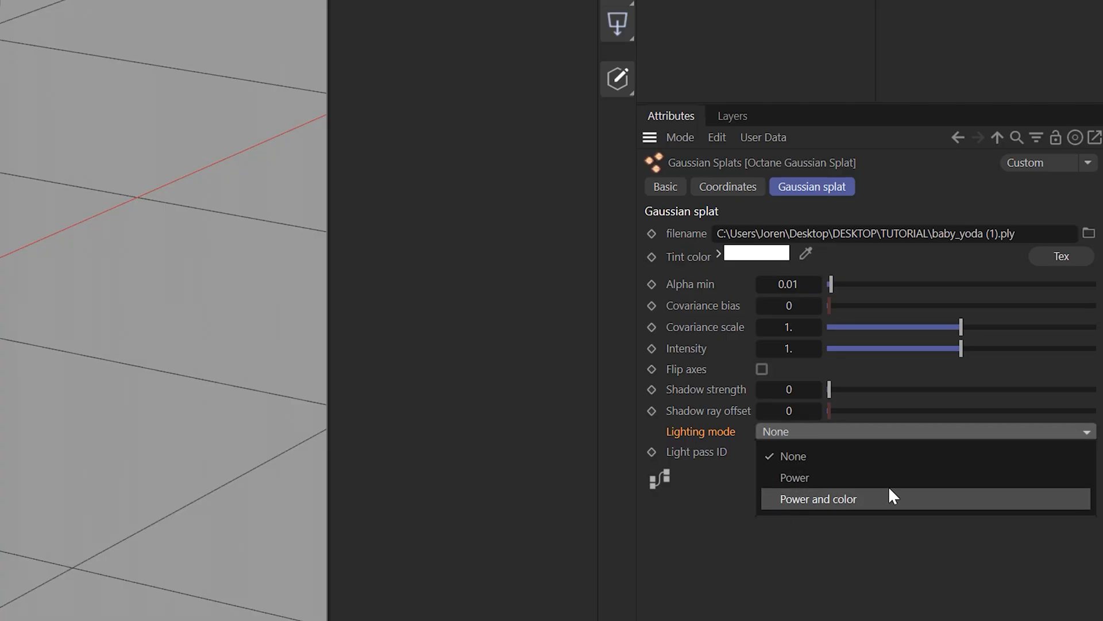
left_click(818, 498)
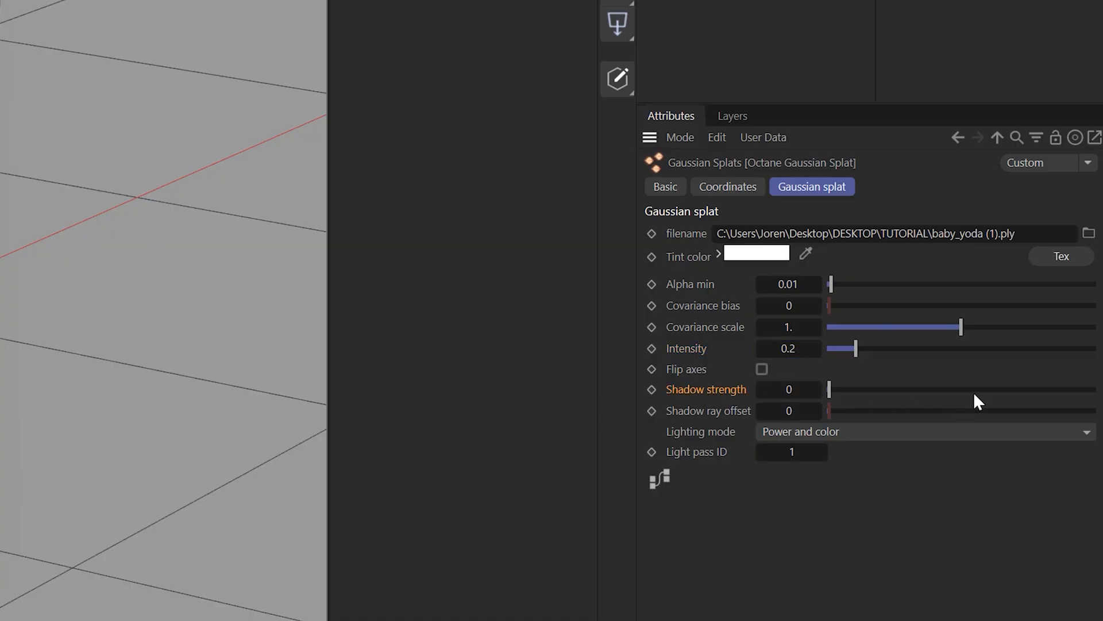
left_click_drag(831, 389, 1021, 389)
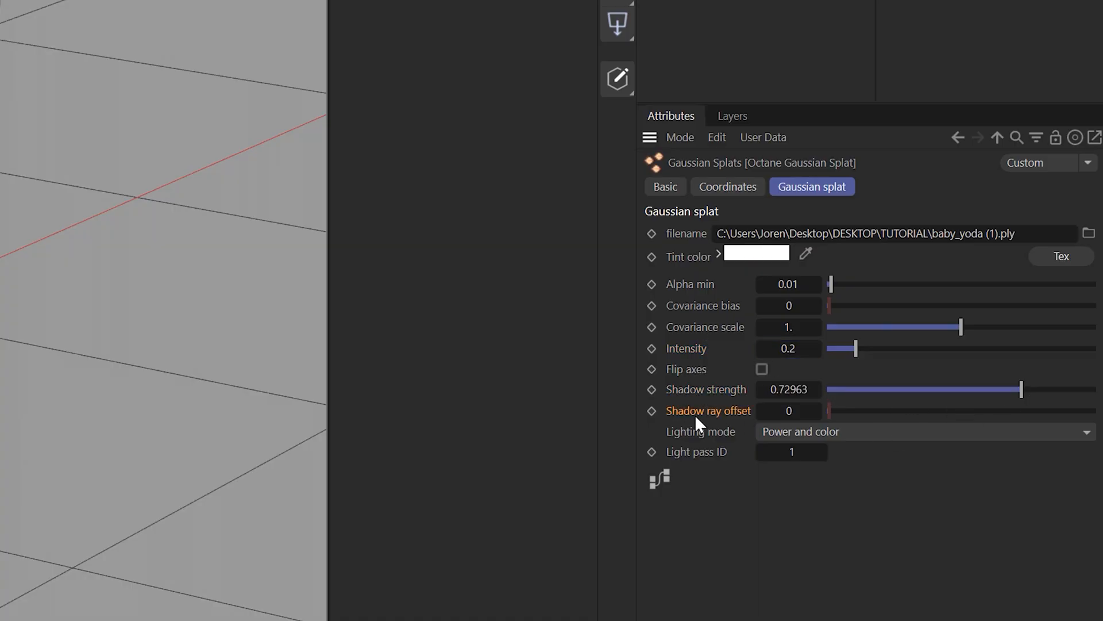
left_click_drag(831, 411, 914, 411)
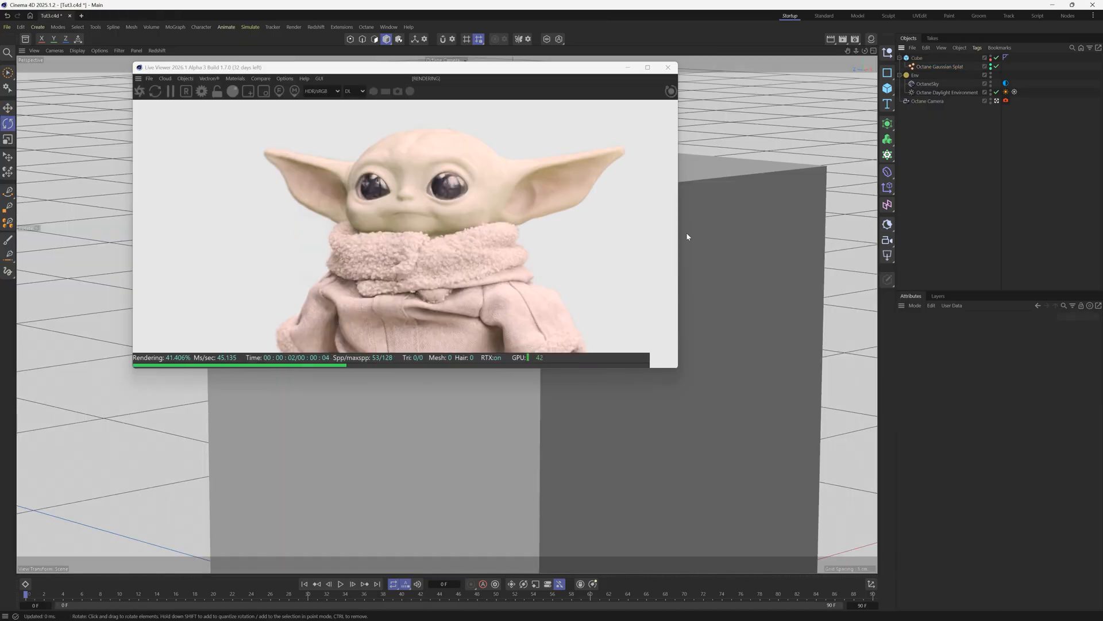
Add an Octane Object tag to the Octane Gaussian Splat
left_click(941, 66)
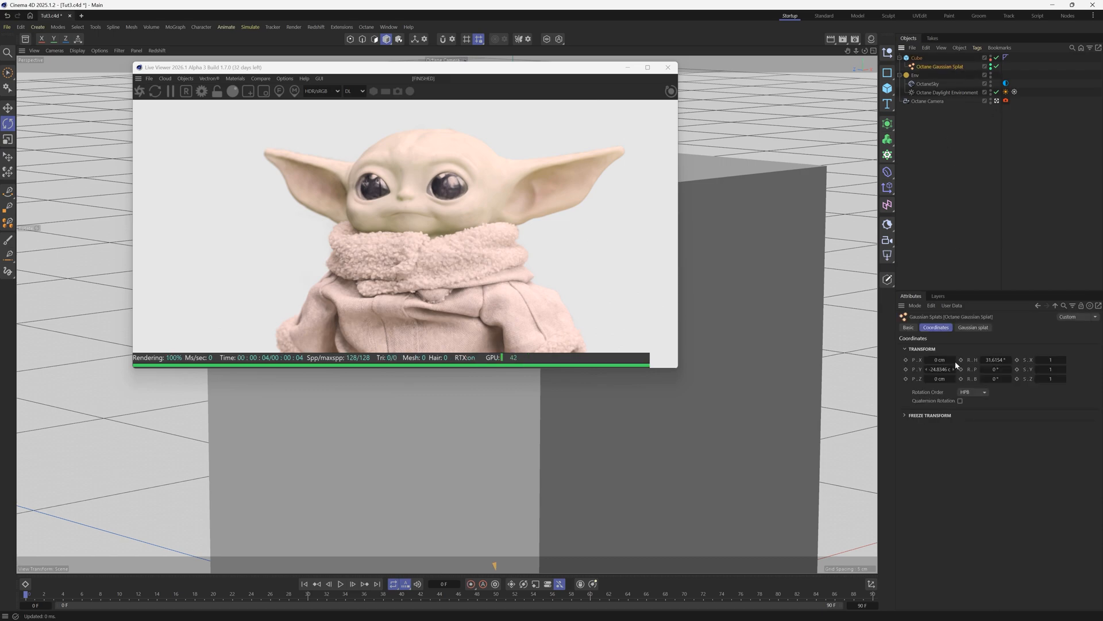
left_click(973, 327)
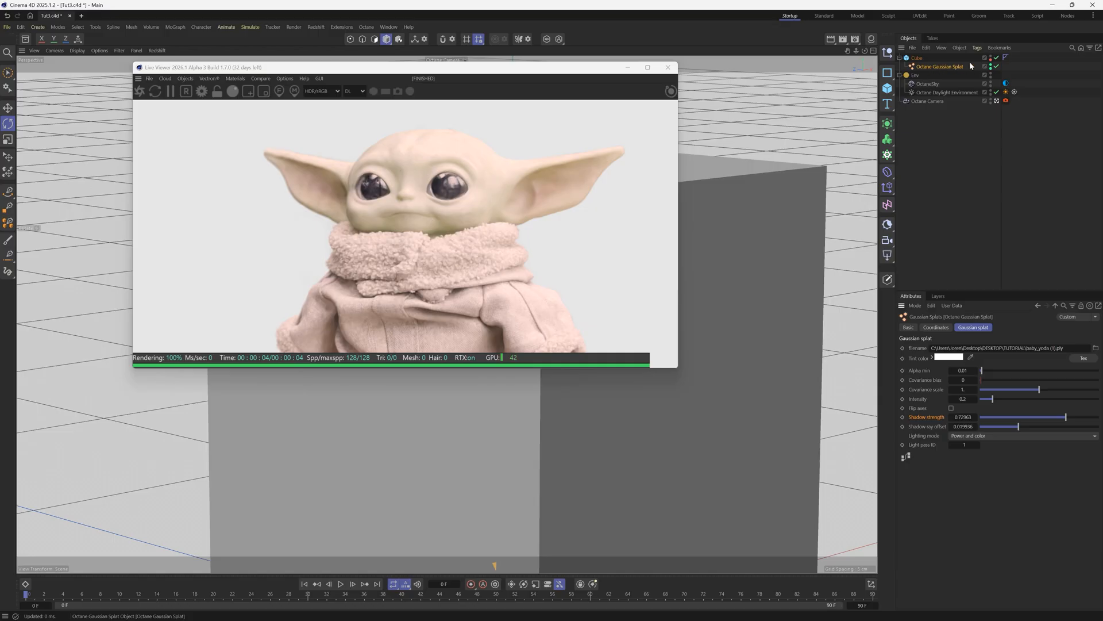
mouse_move(940, 65)
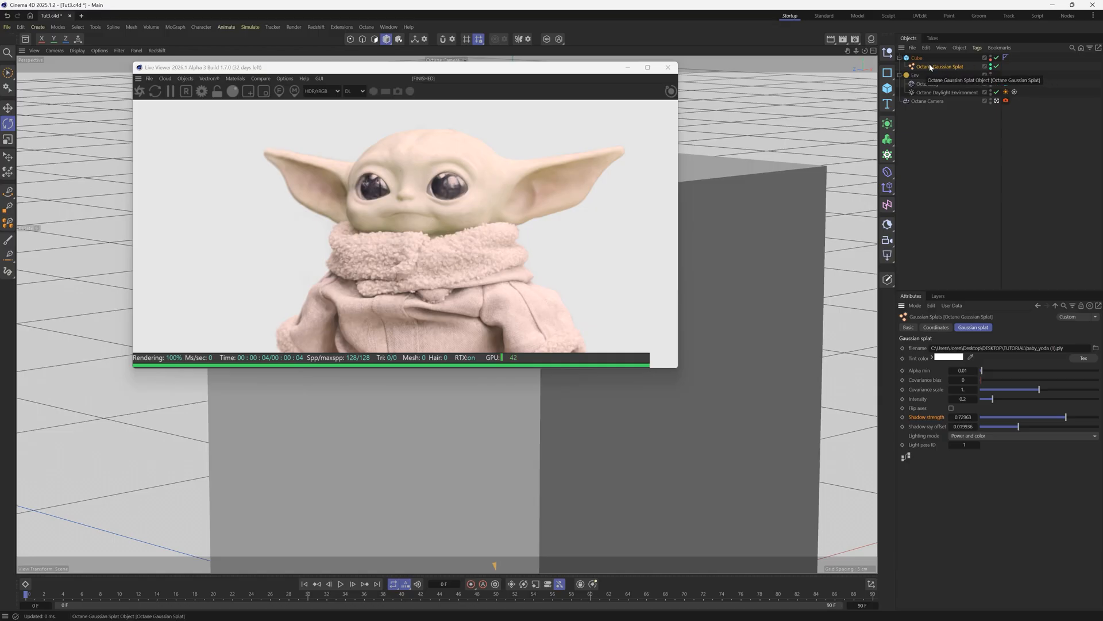
right_click(943, 66)
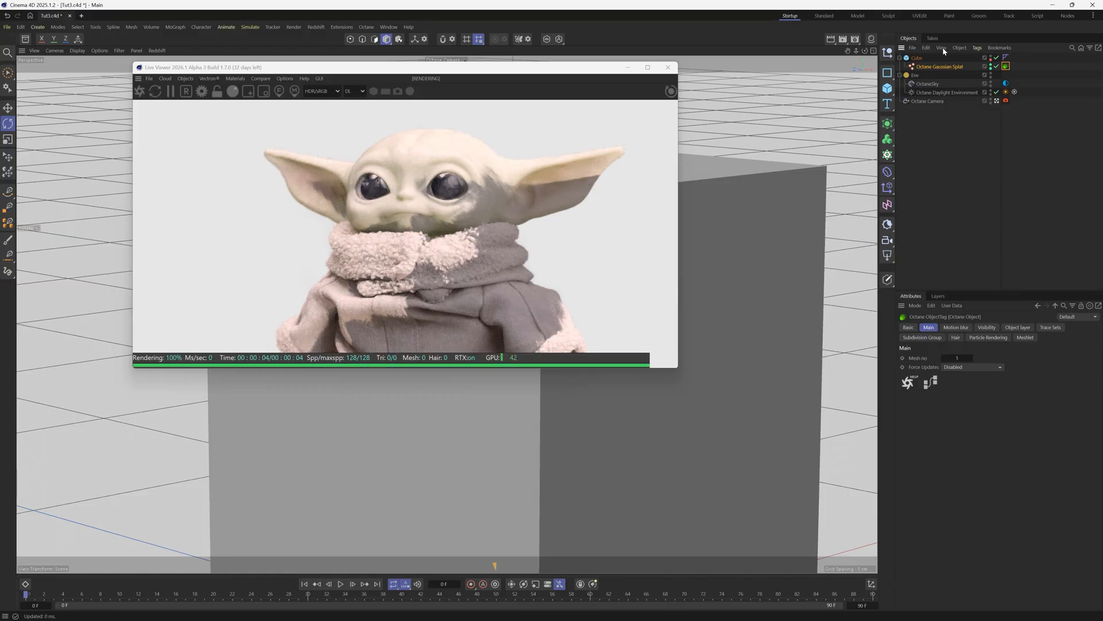
Rotate the Cube's heading so the render shows Yoda from behind
left_click(947, 92)
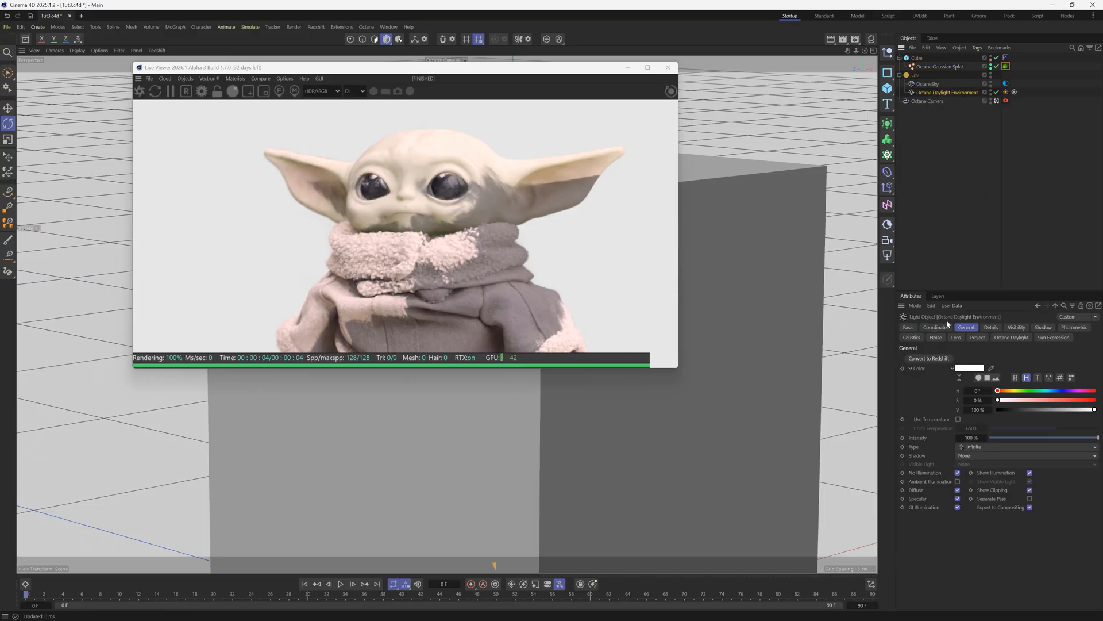
left_click(936, 327)
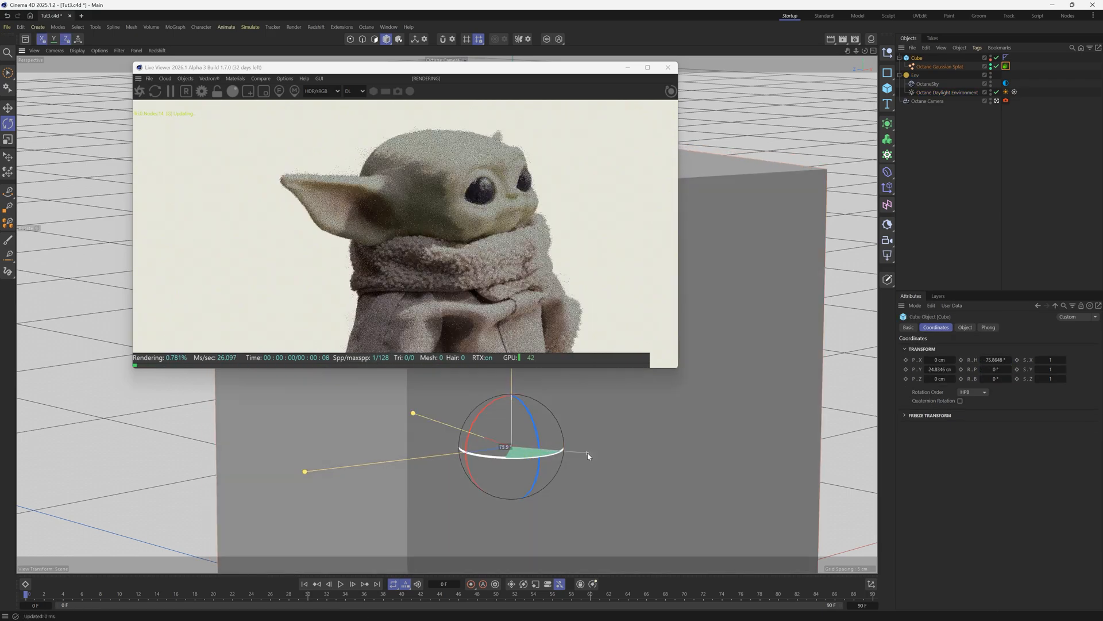
left_click_drag(563, 449, 514, 451)
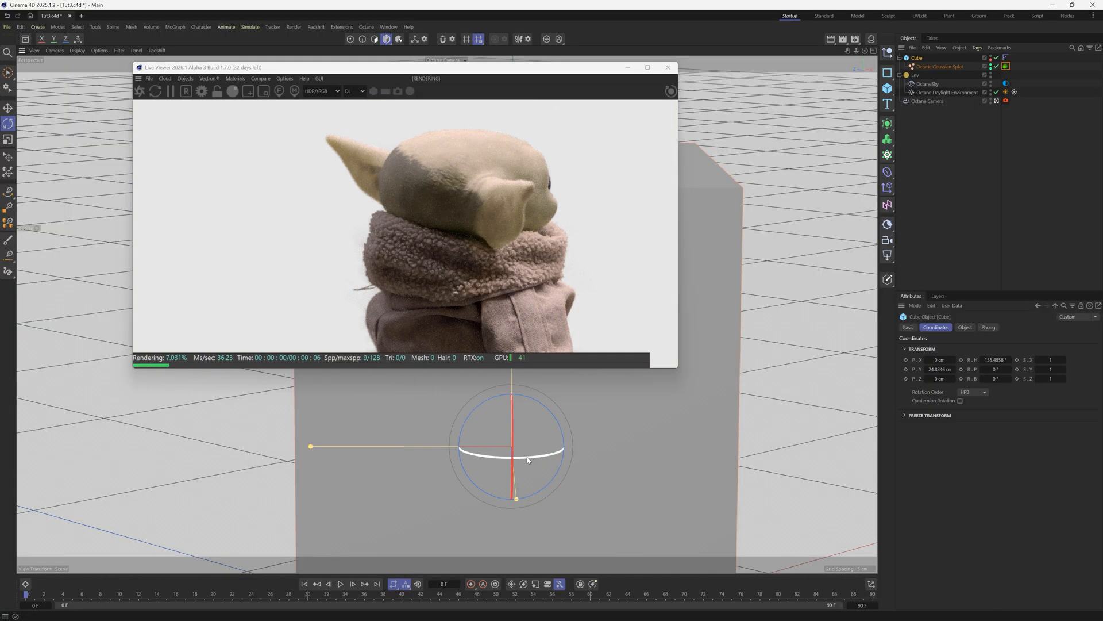
left_click_drag(514, 447, 531, 458)
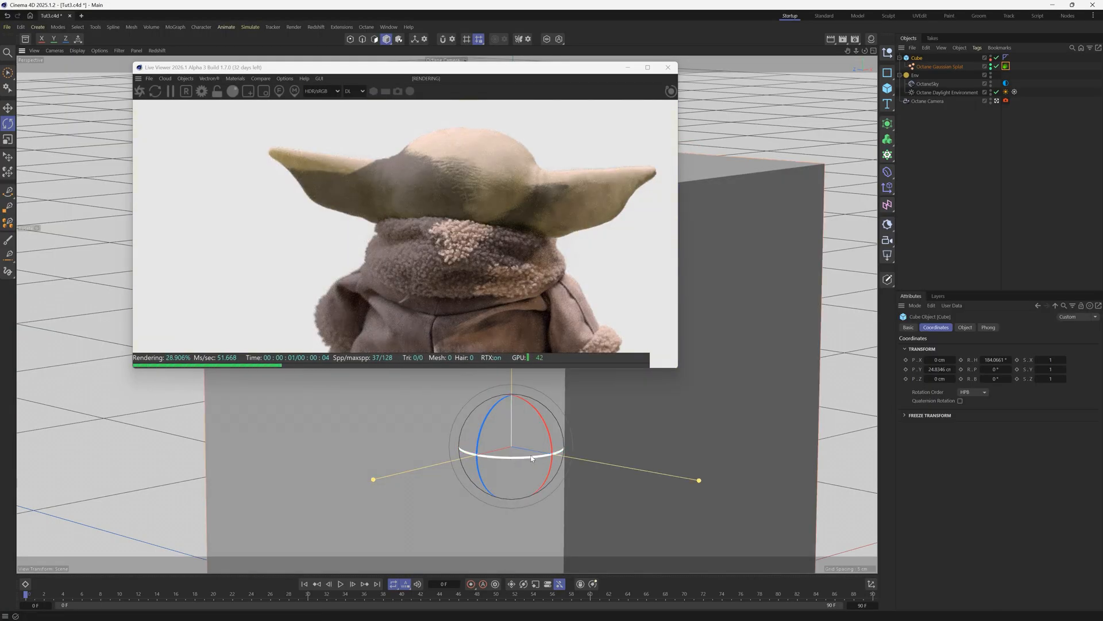